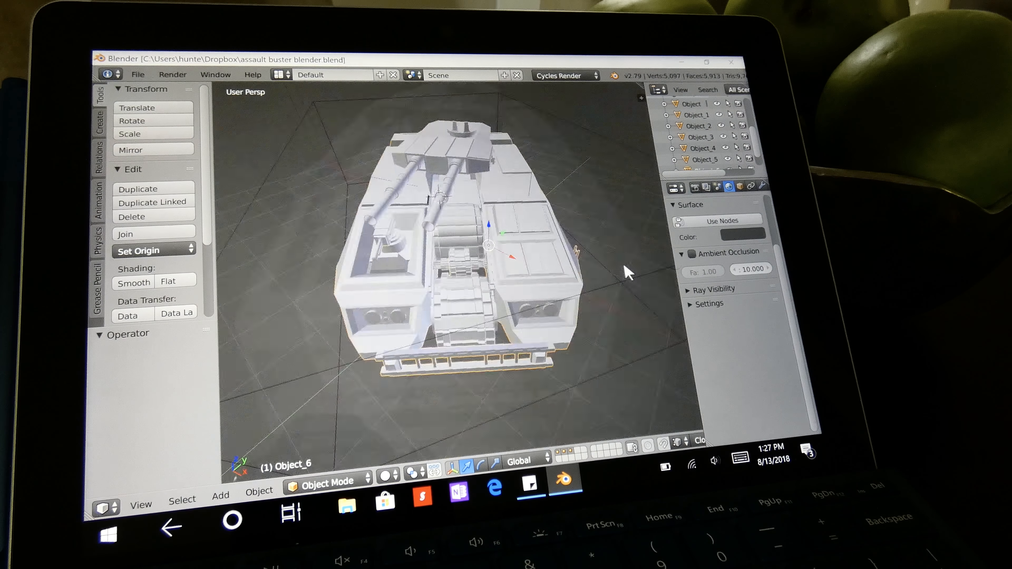
Show the Interface display settings in User Preferences, reached from the File menu.
drag(626, 271, 620, 262)
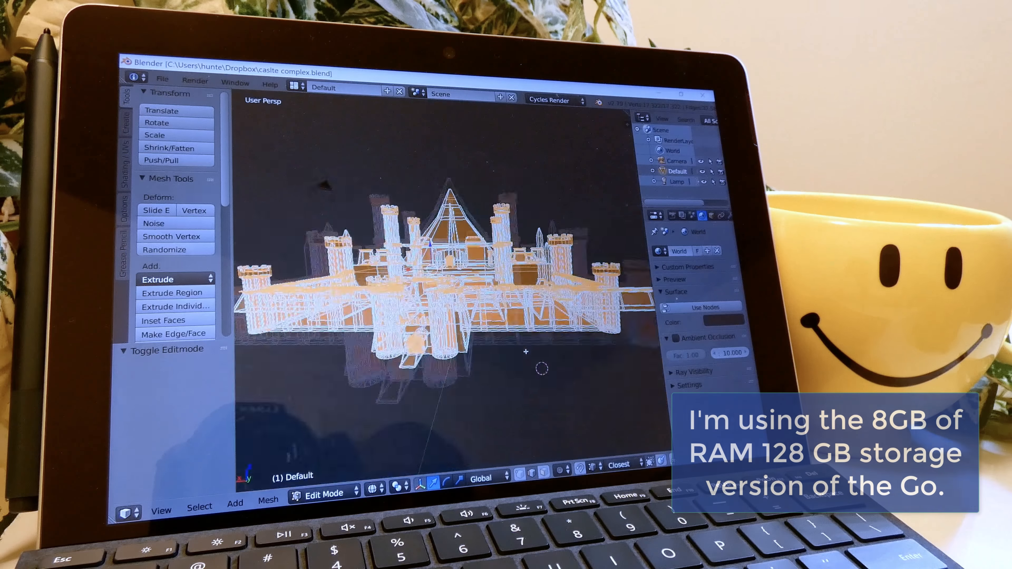
scroll(down, 3)
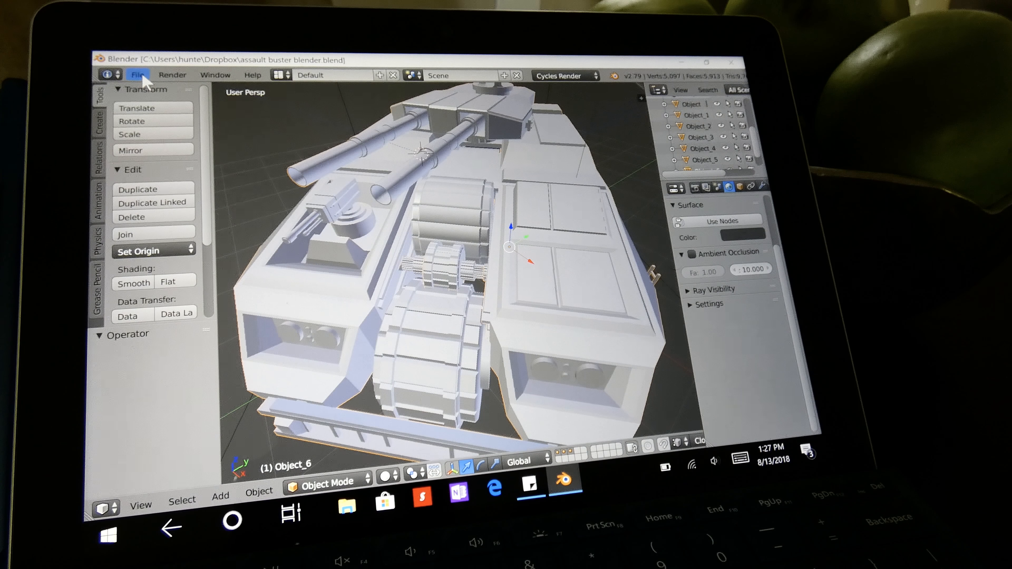
click(137, 75)
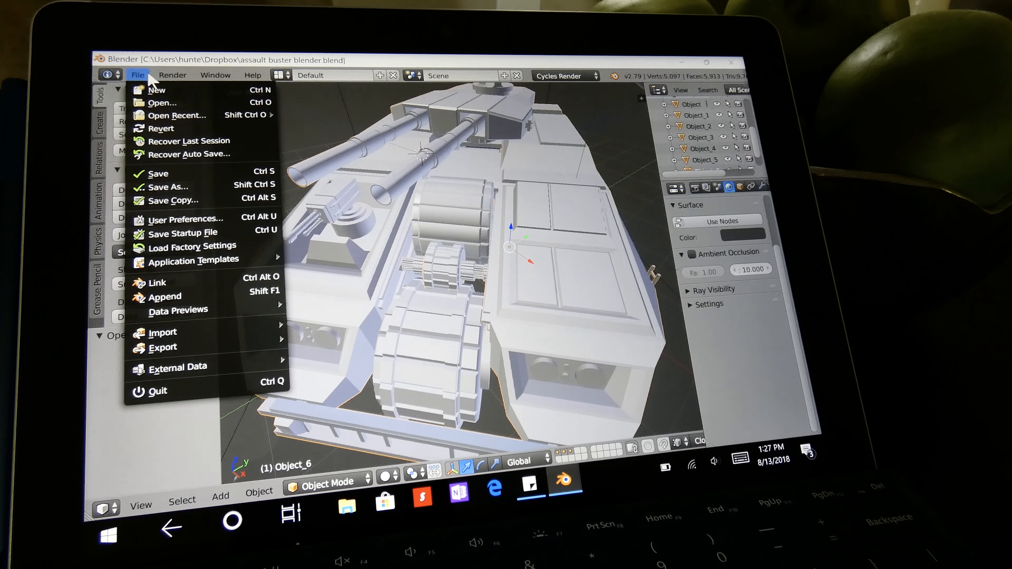
mouse_move(185, 218)
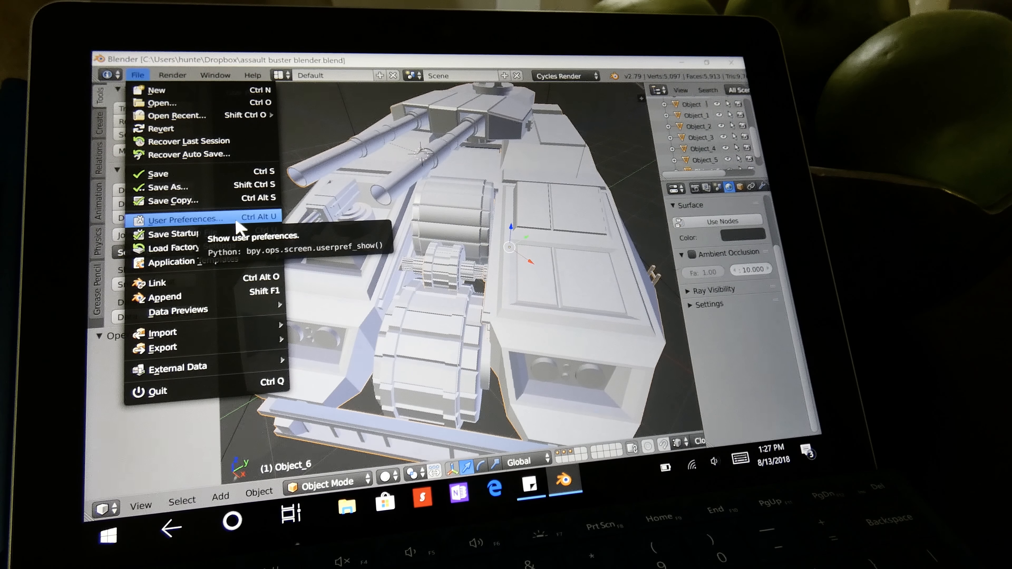
click(187, 218)
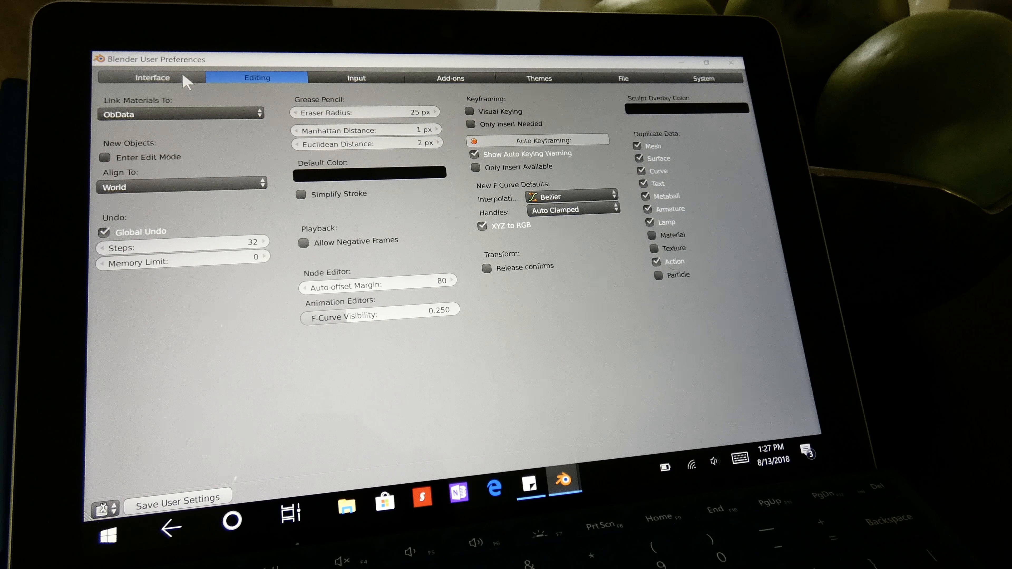
click(152, 77)
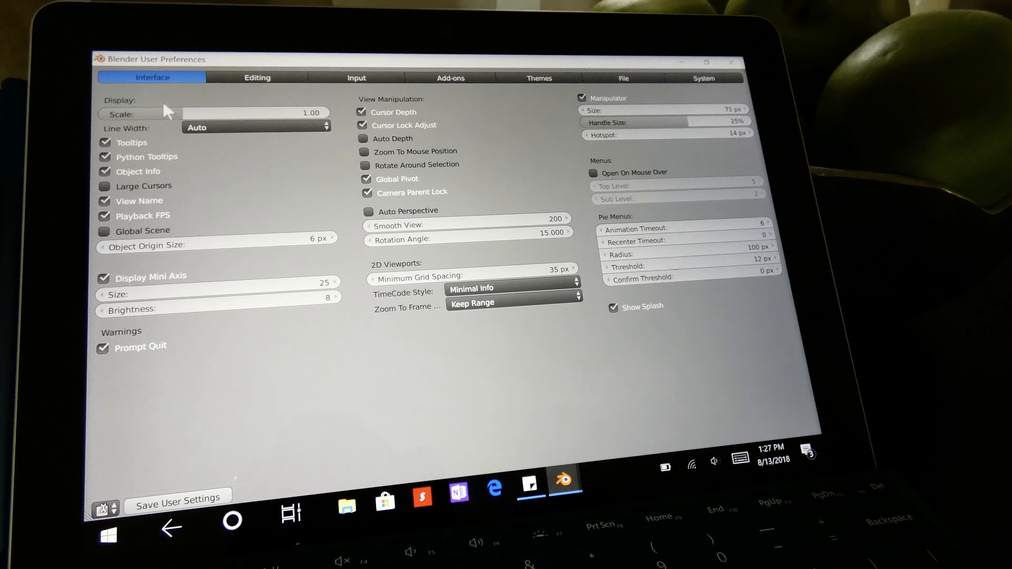
mouse_move(170, 123)
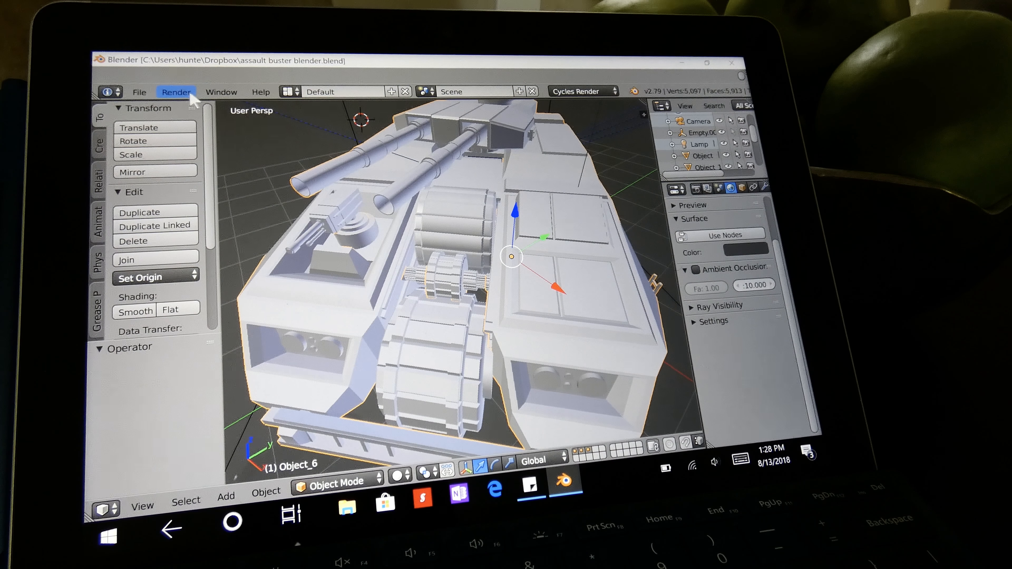
mouse_move(271, 101)
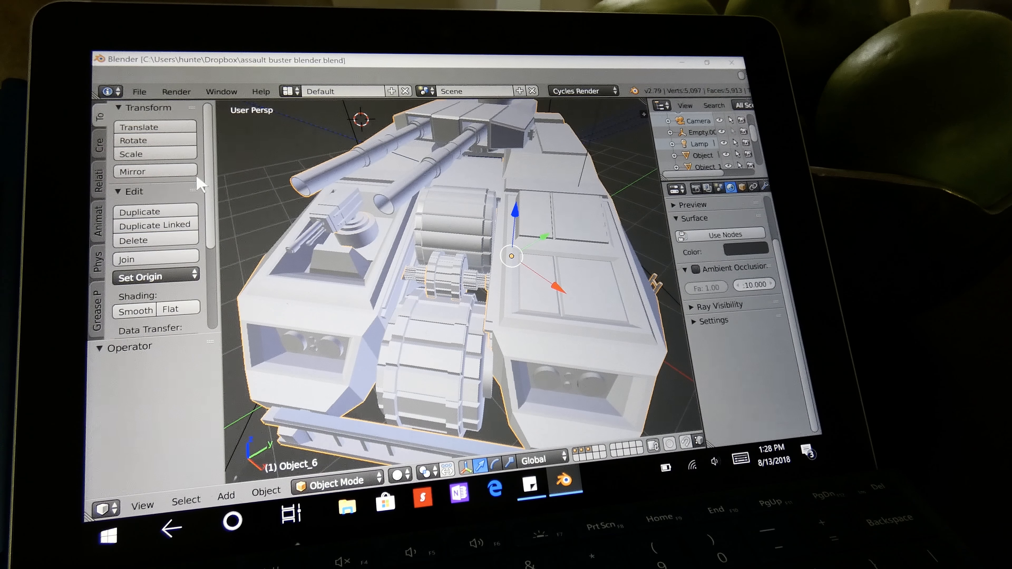
Browse the Create and Animation tool shelf tabs, the Object menu, and the interaction modes list.
click(98, 141)
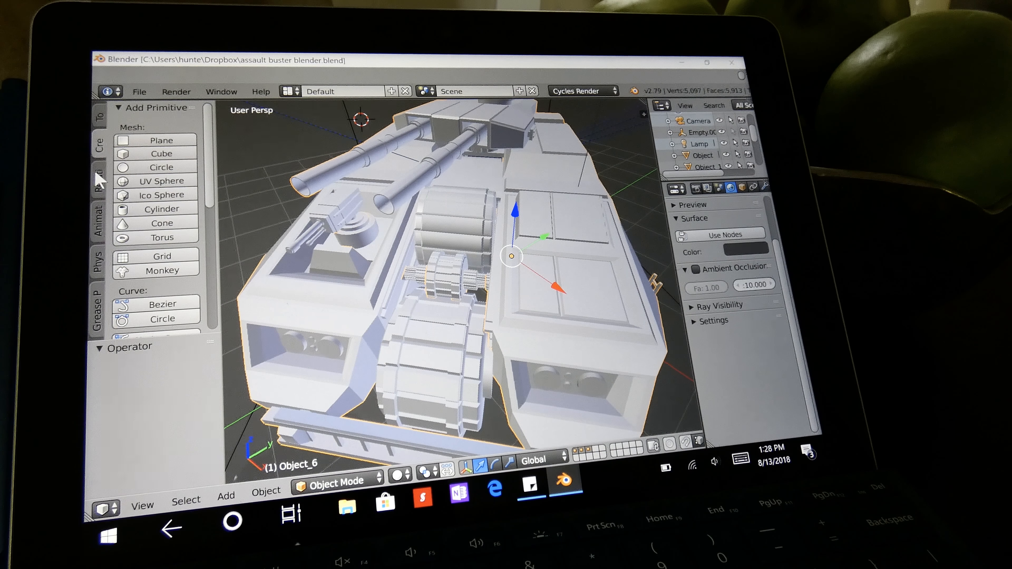
click(98, 218)
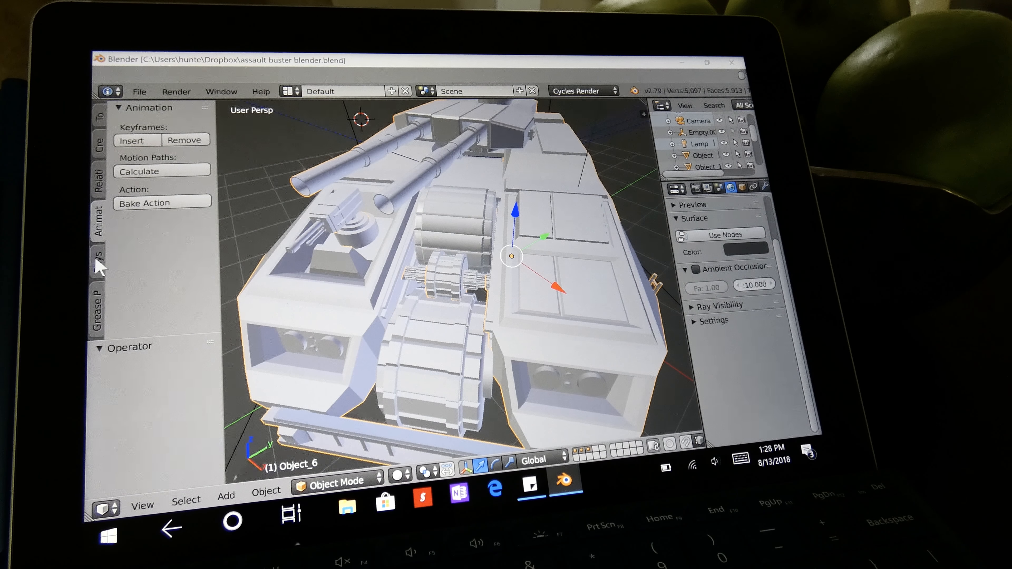
click(100, 116)
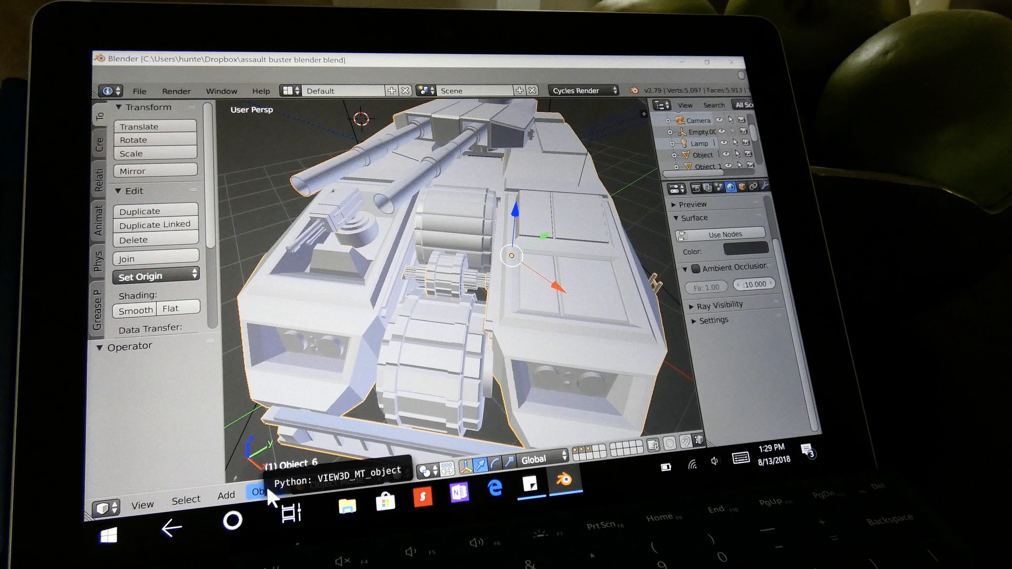
click(264, 491)
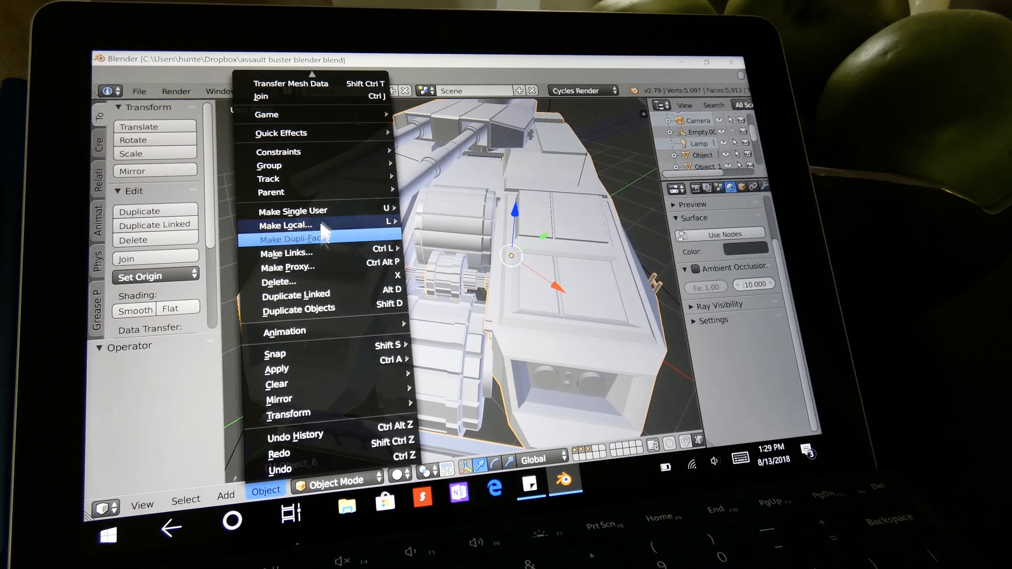
mouse_move(353, 260)
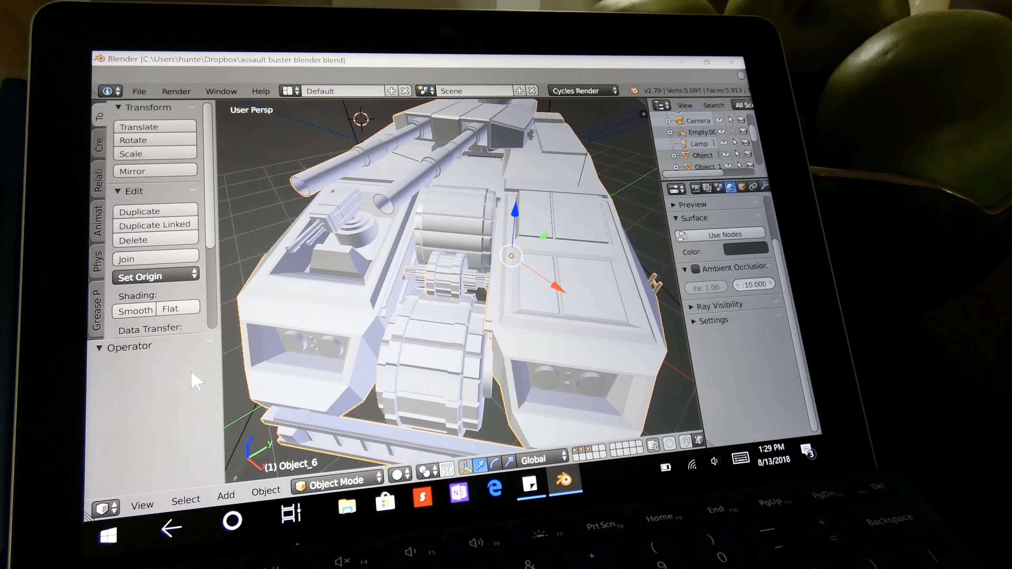
click(334, 477)
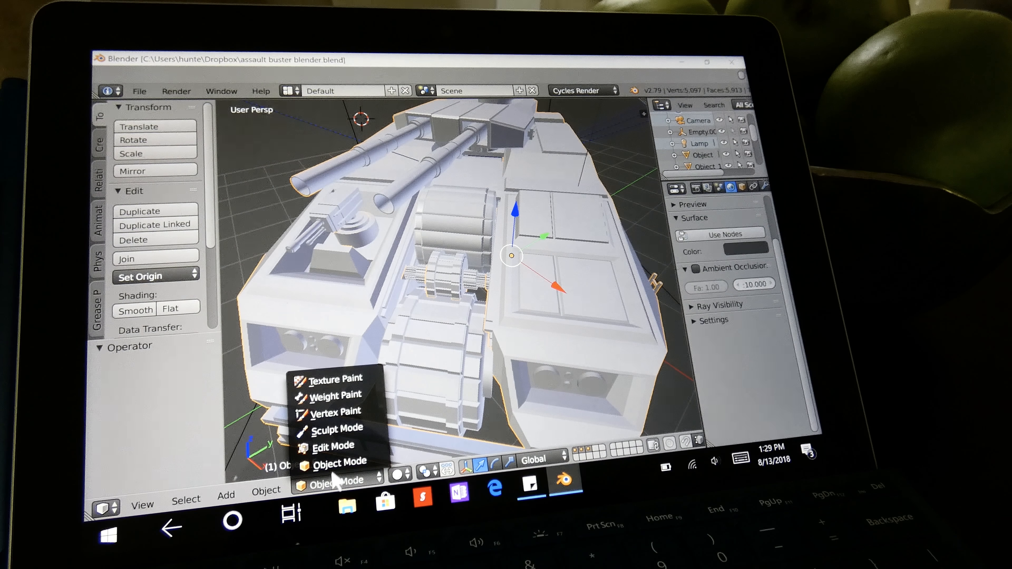
click(333, 446)
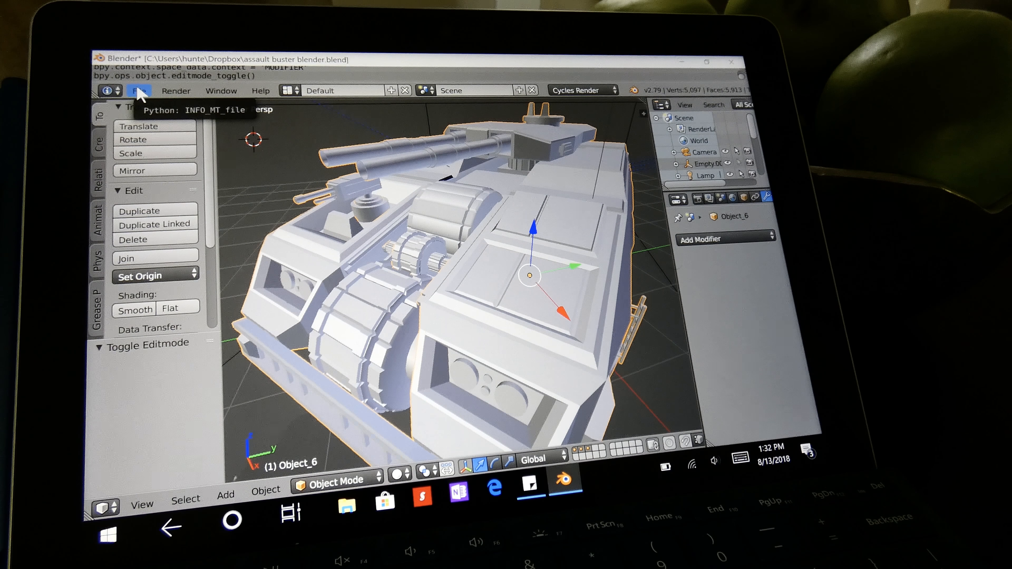
Show the File menu's commands over the tank scene.
click(139, 90)
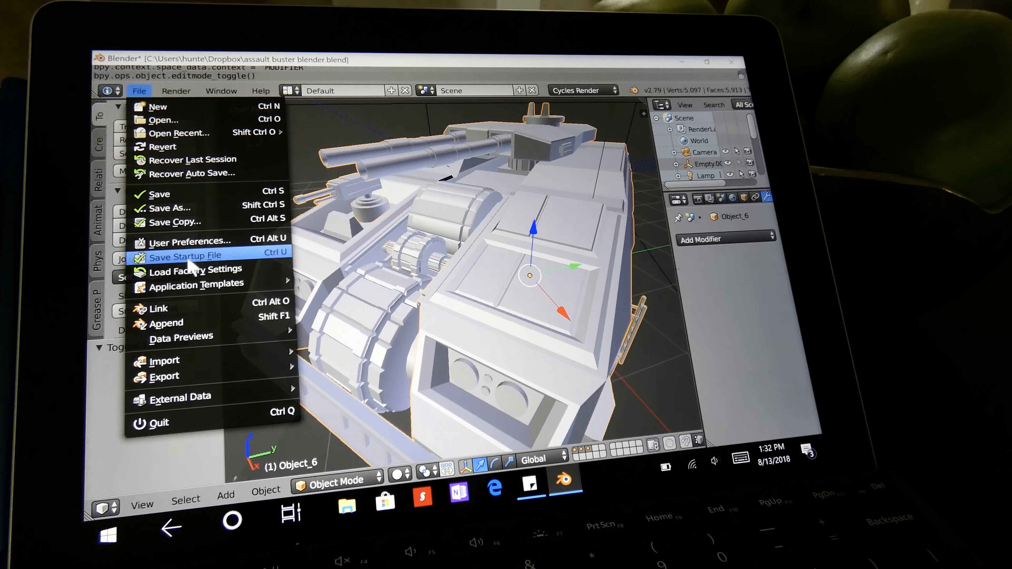
mouse_move(165, 360)
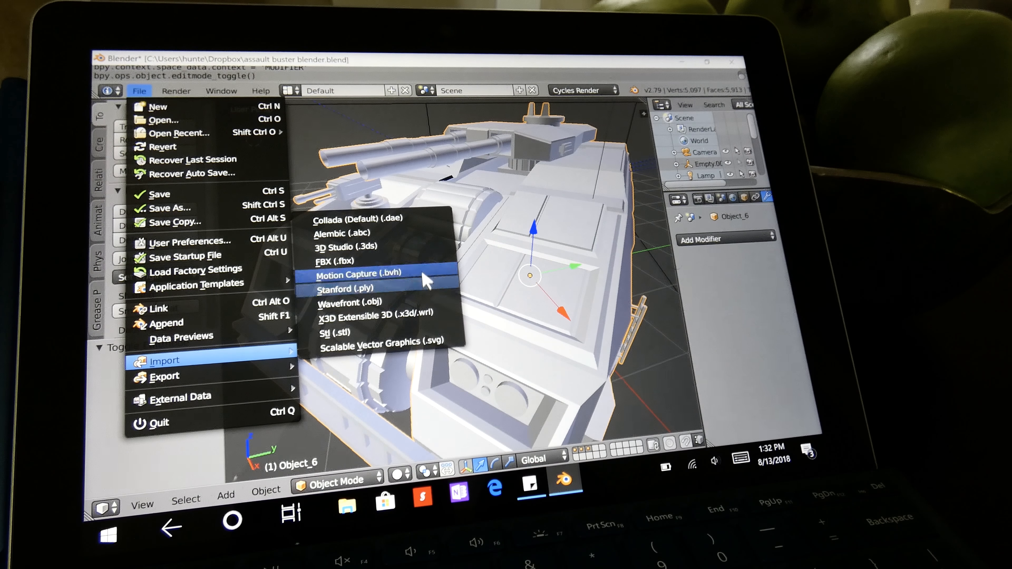
mouse_move(361, 219)
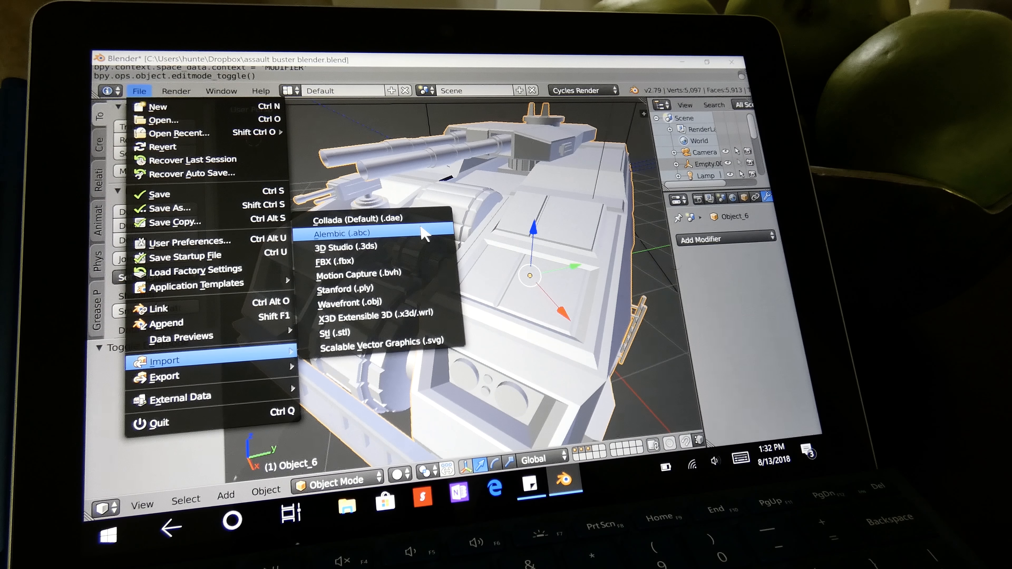
mouse_move(344, 247)
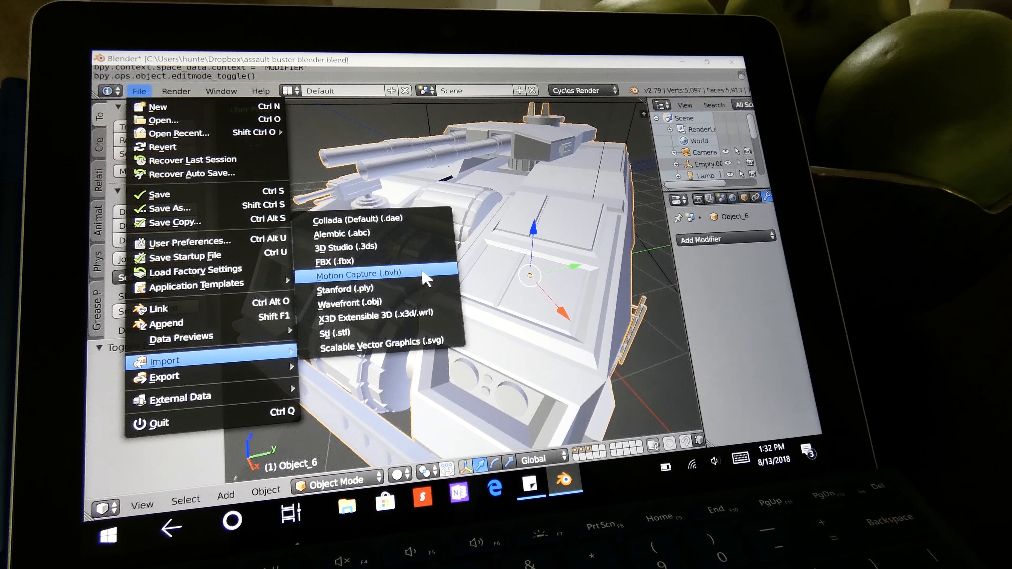
mouse_move(432, 304)
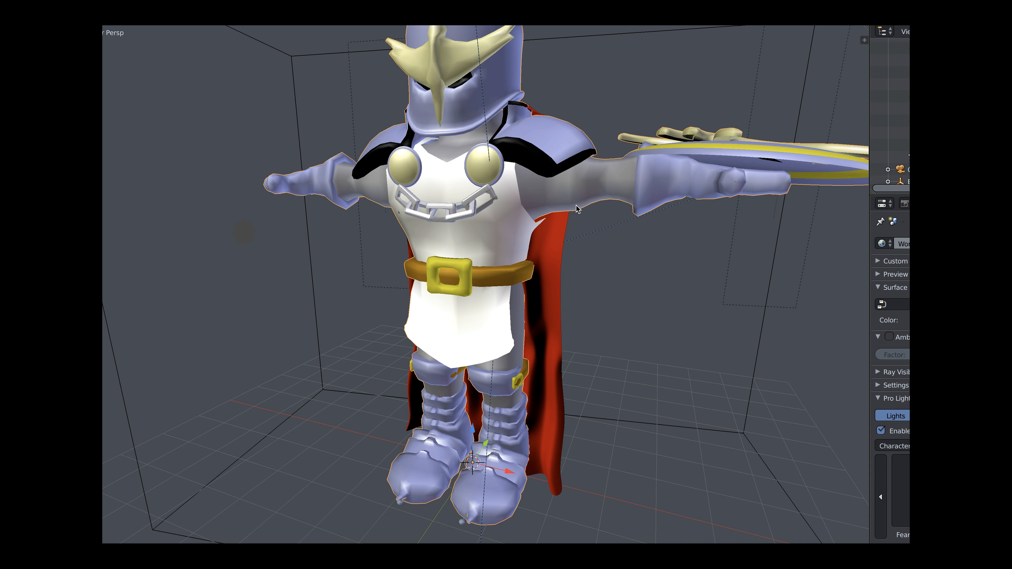
mouse_move(527, 342)
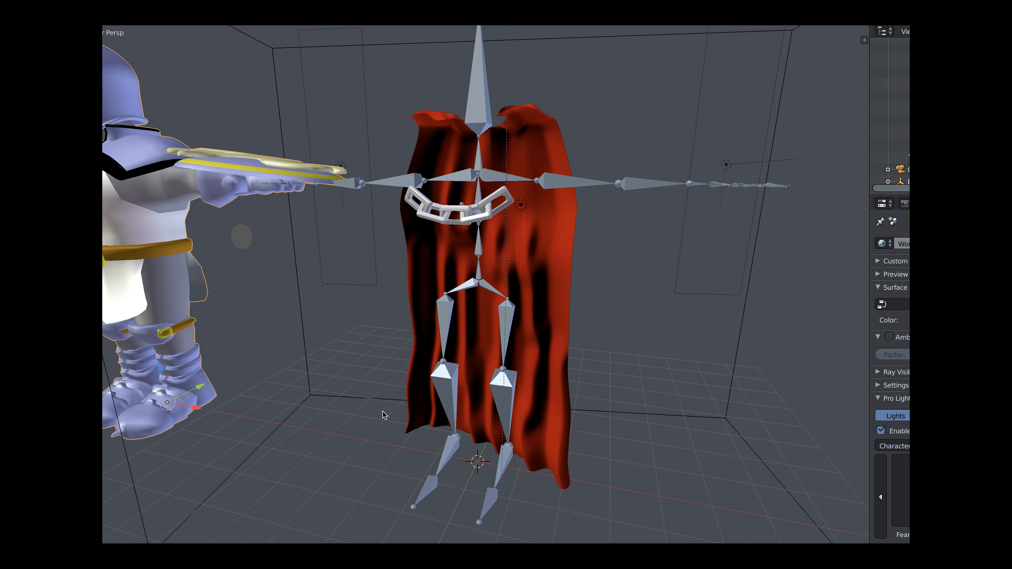
Select a bone of the cape's rig and confirm its new pose.
click(471, 213)
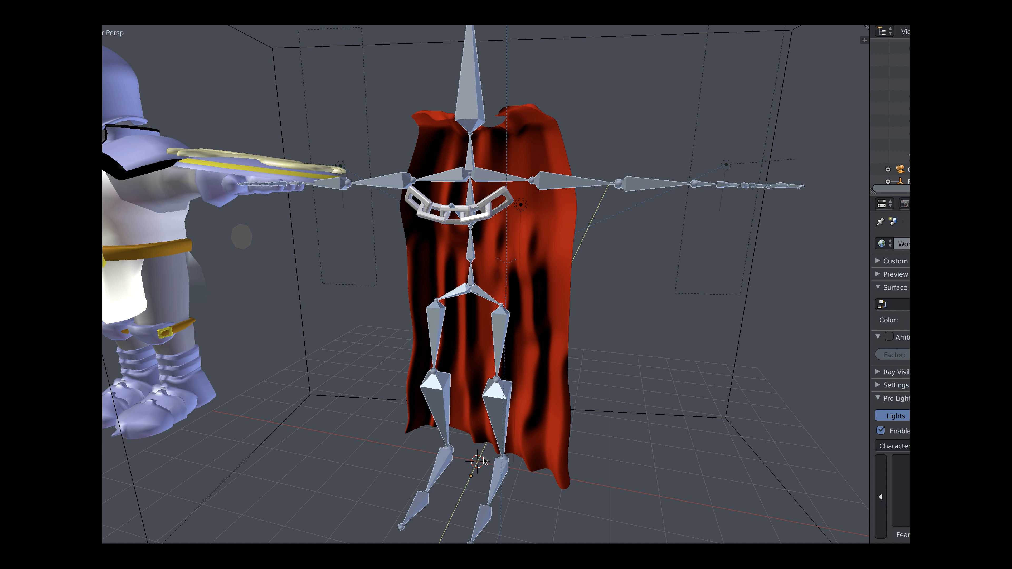
click(471, 465)
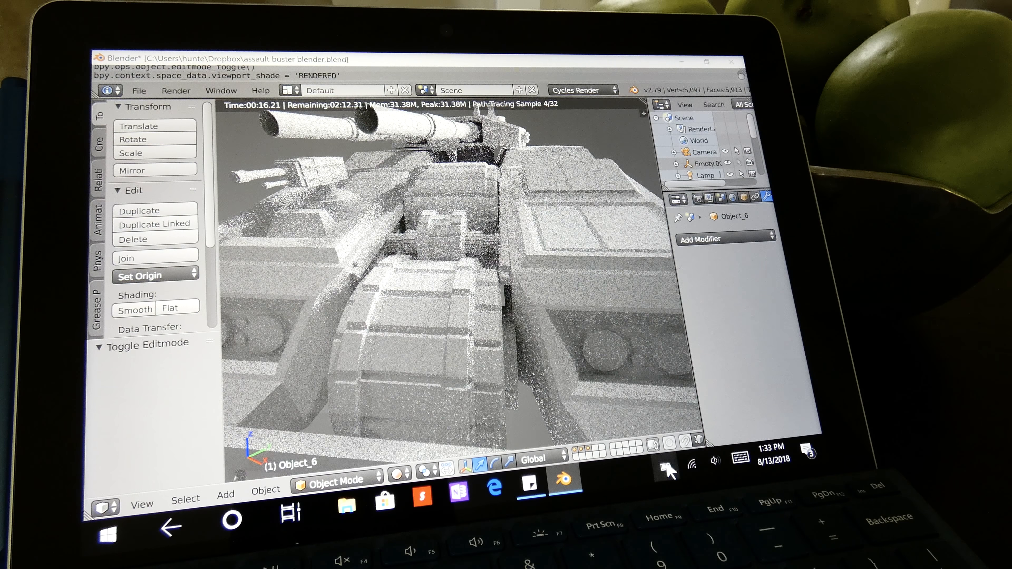
Show the battery and power mode panel from the taskbar tray.
click(666, 463)
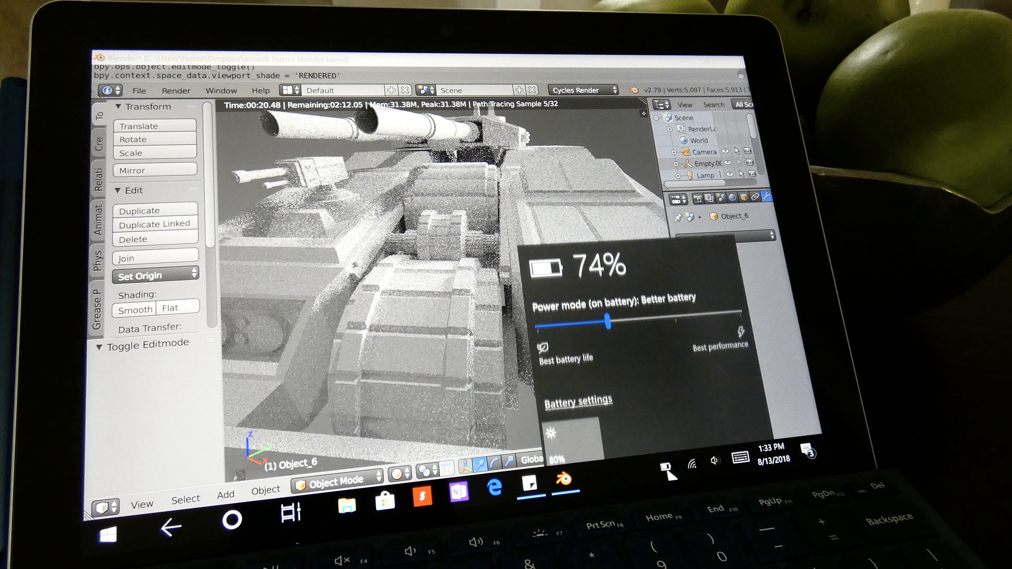
Adjust the power mode slider for battery use in the flyout.
drag(607, 321, 606, 314)
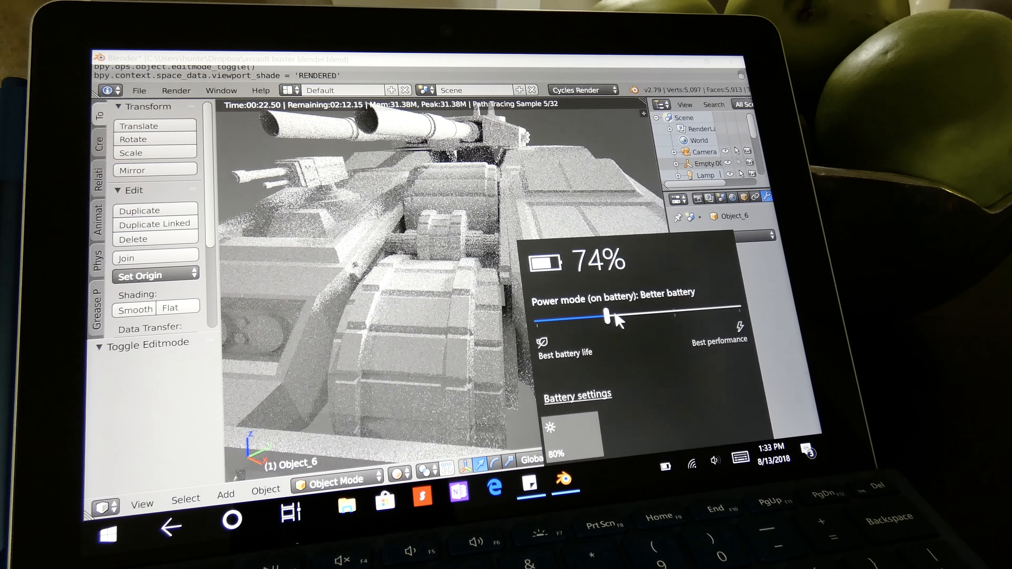
drag(606, 316, 738, 306)
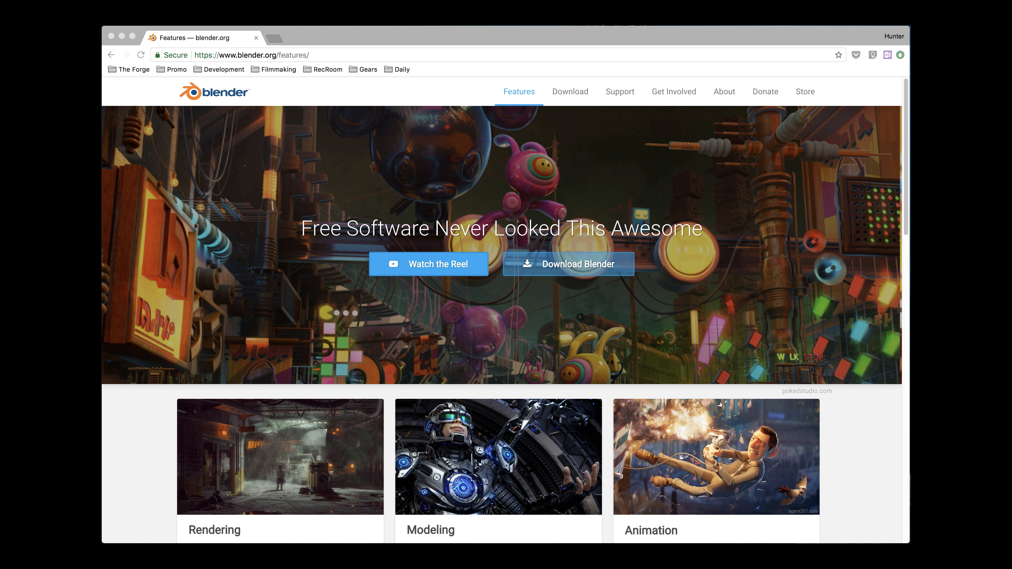
Browse blender.org's Features page down through all feature cards to Customize.
click(252, 55)
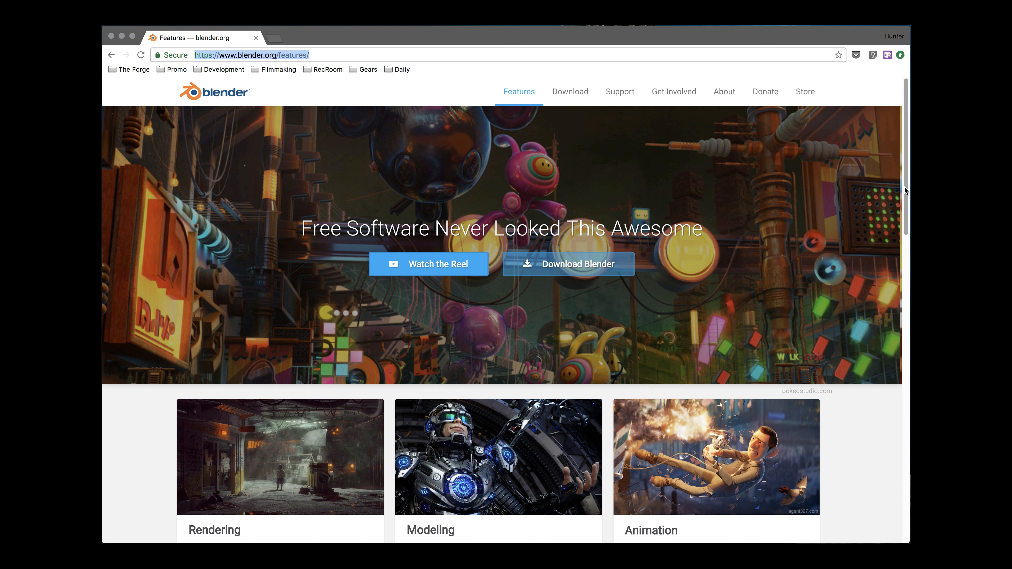
scroll(down, 3)
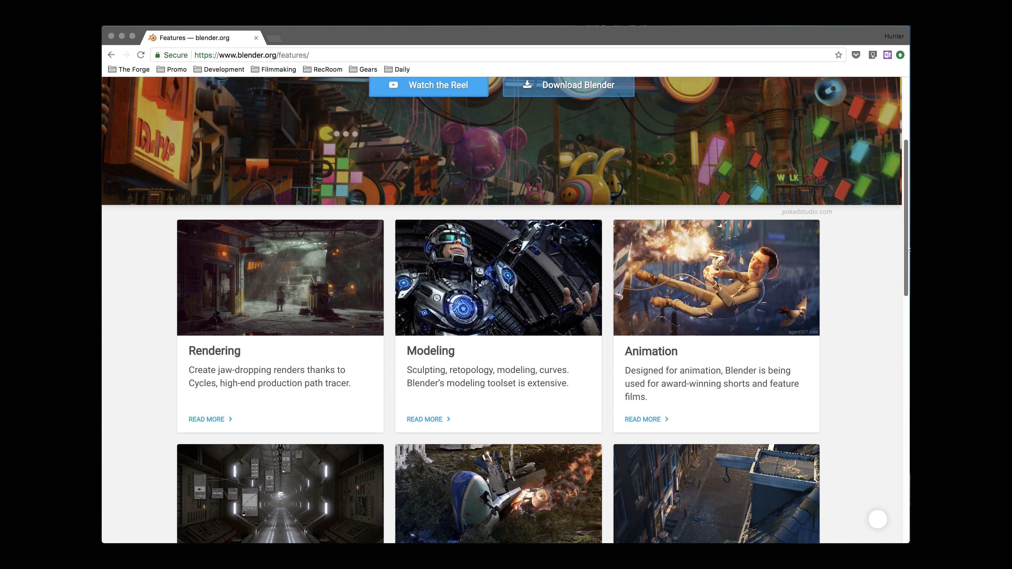
scroll(down, 3)
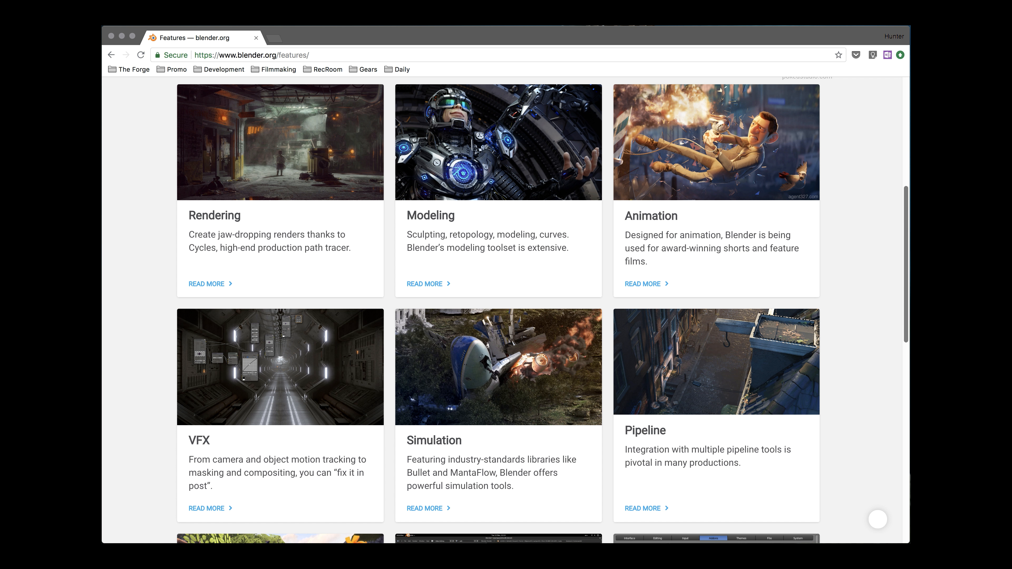
mouse_move(278, 223)
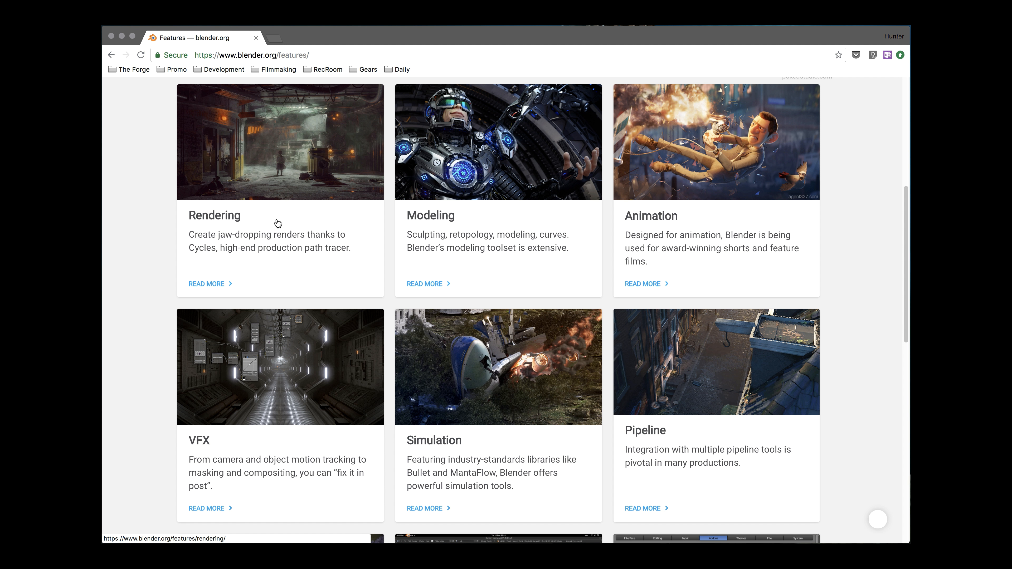
mouse_move(333, 234)
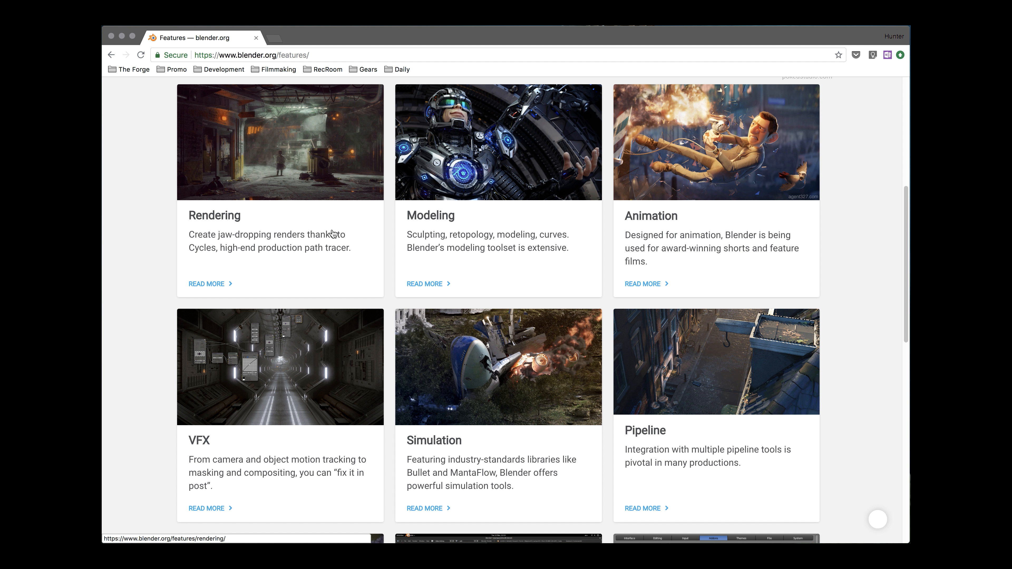
mouse_move(494, 234)
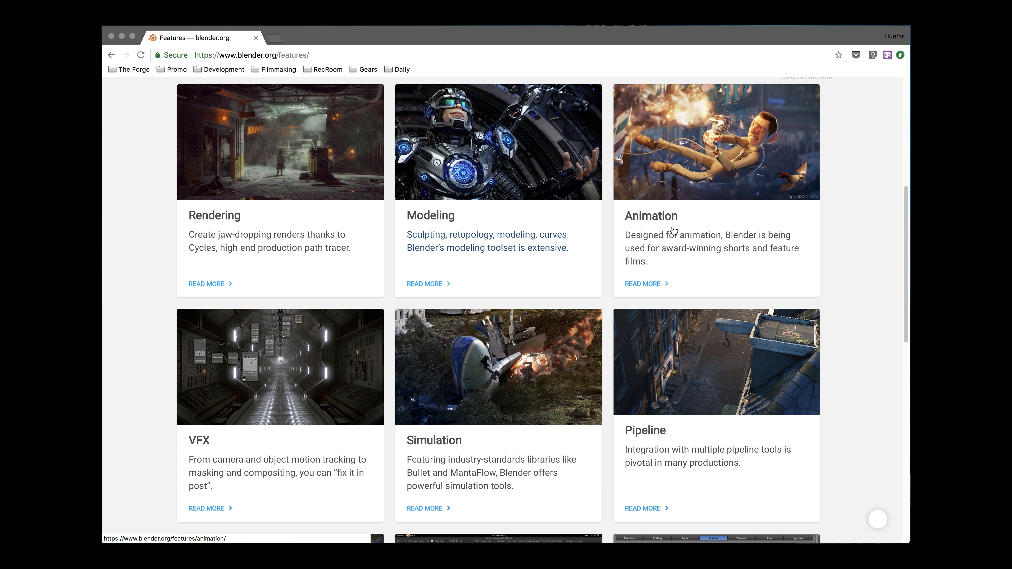
mouse_move(328, 365)
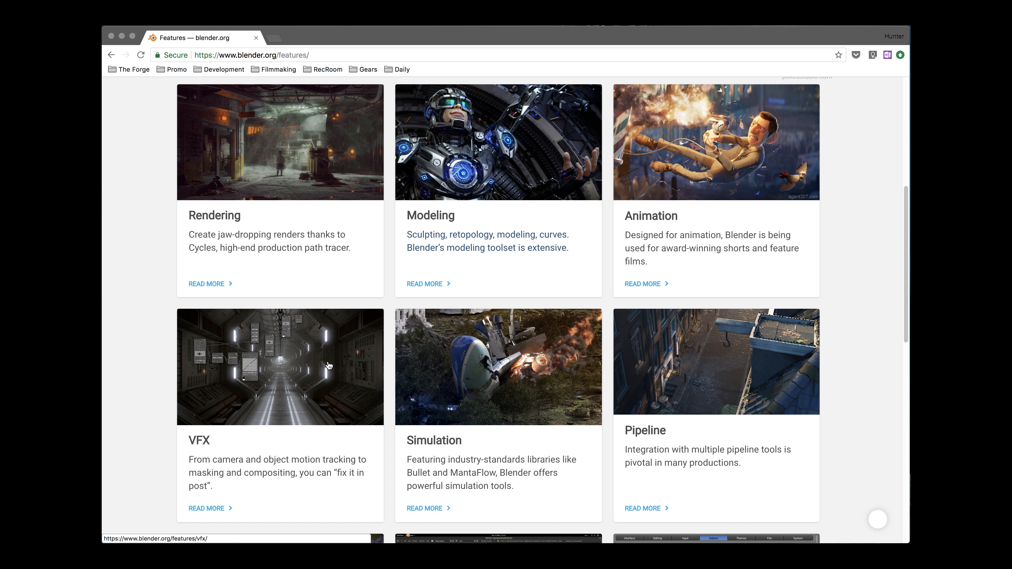
mouse_move(441, 391)
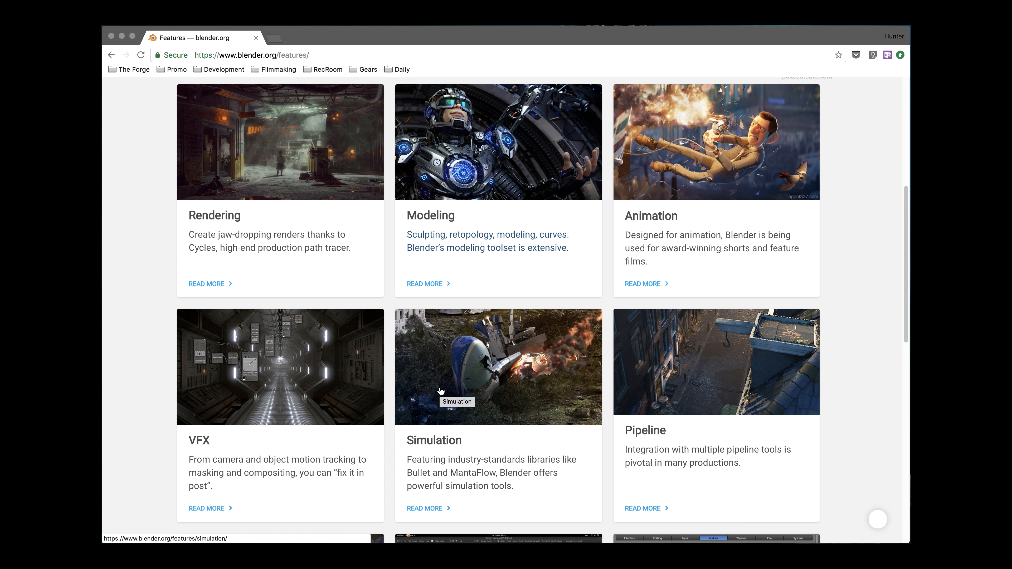
scroll(down, 3)
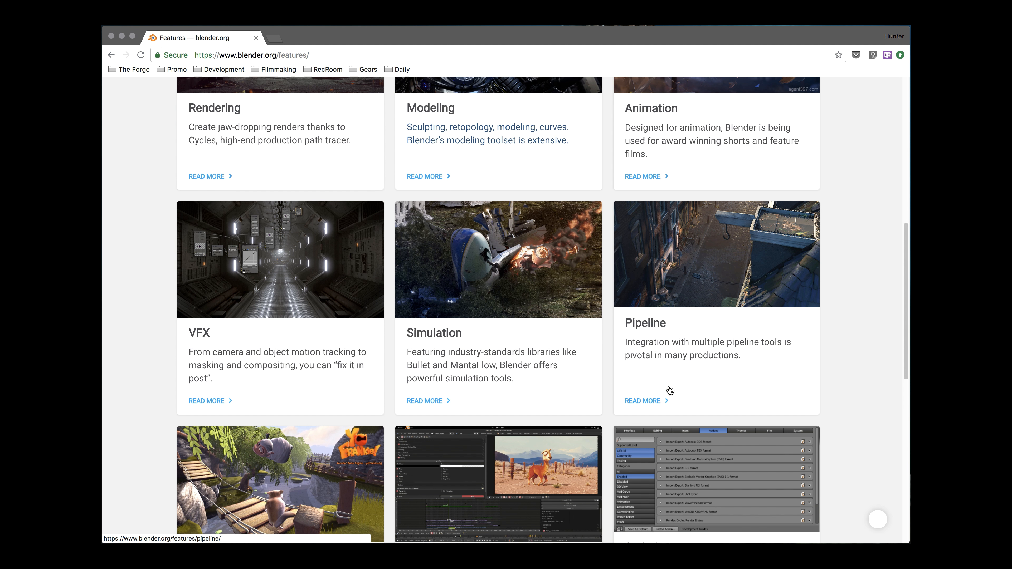
scroll(down, 3)
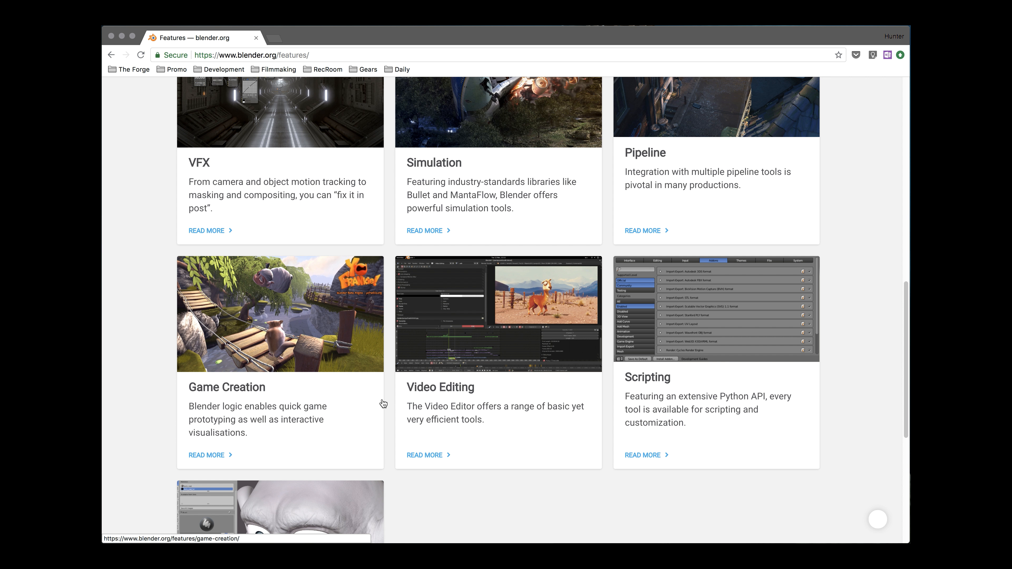
scroll(down, 3)
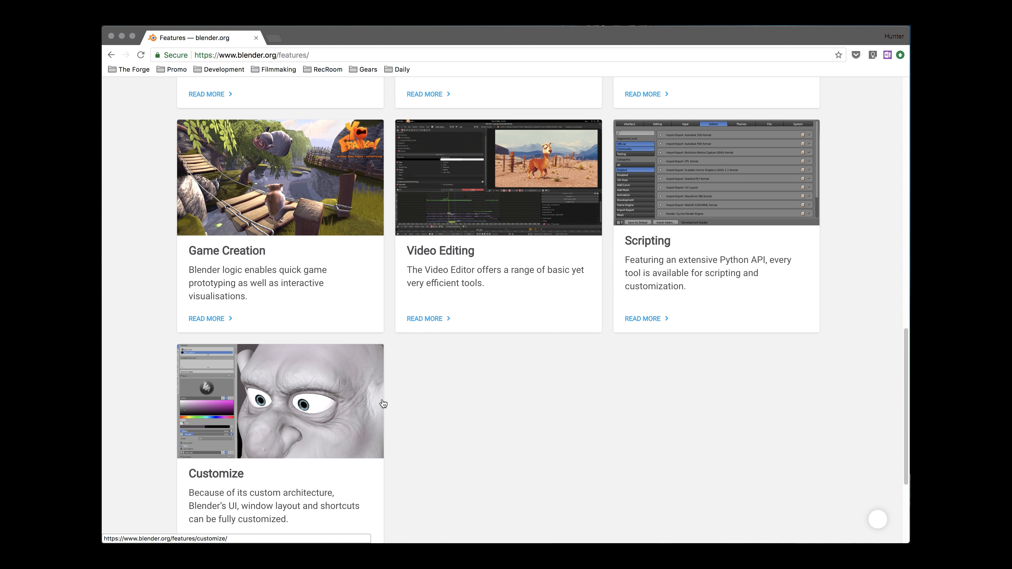
mouse_move(726, 403)
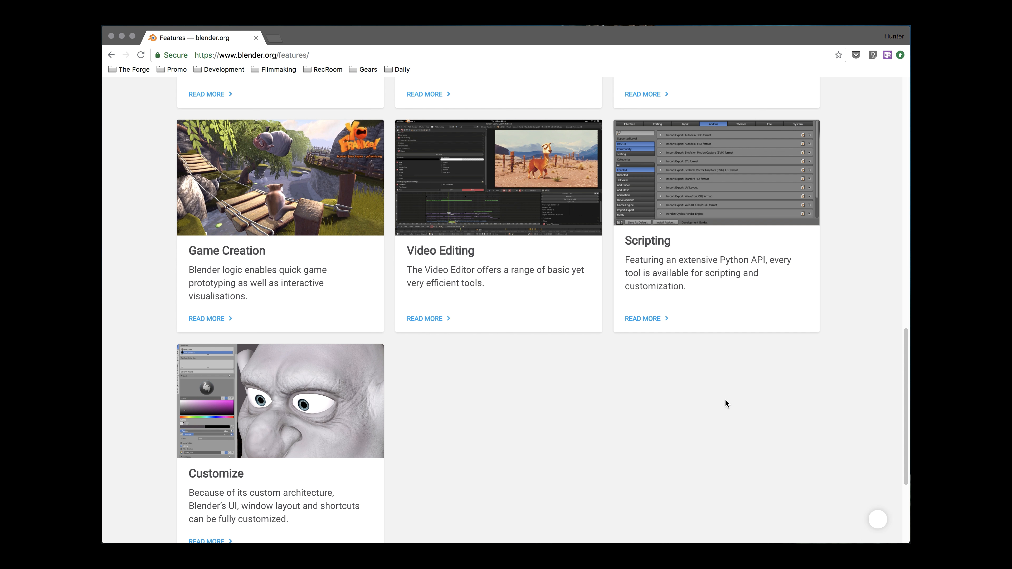